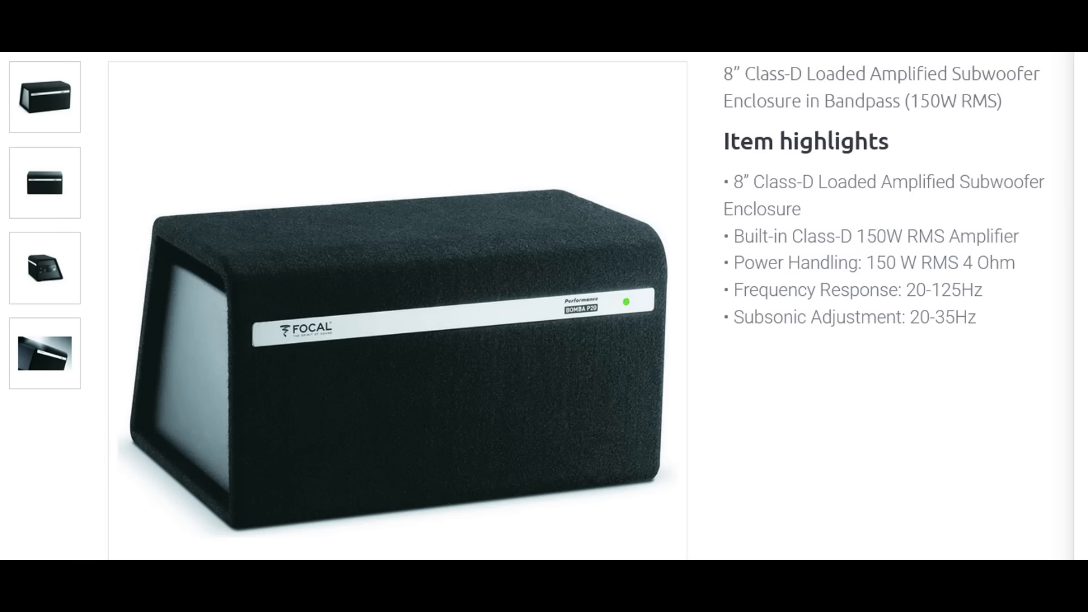
mouse_move(37, 163)
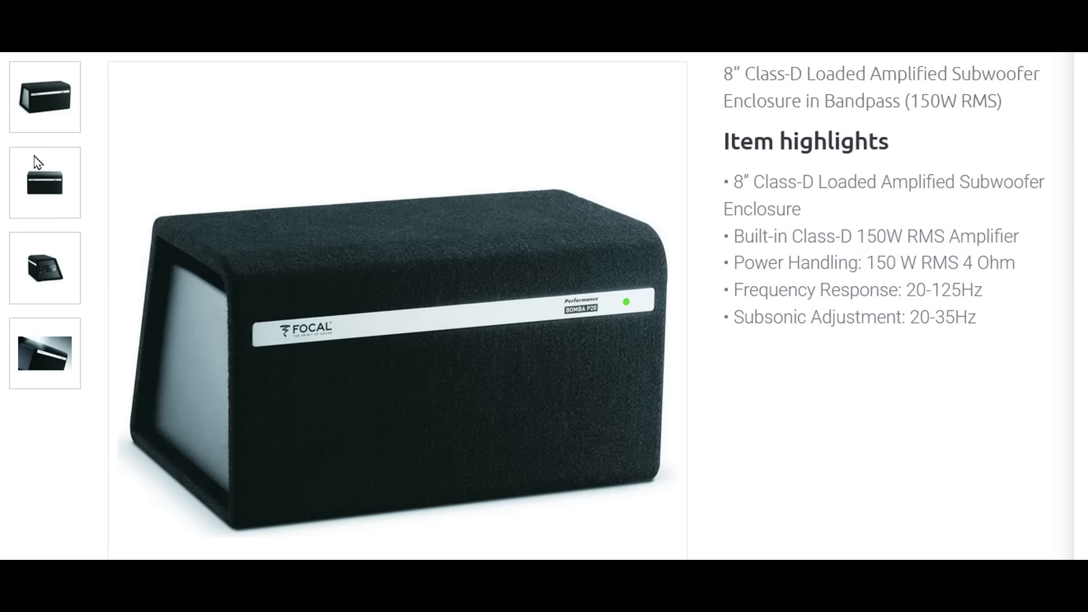
View the Focal enclosure's front, rear amplifier panel and close-up detail photos.
click(45, 268)
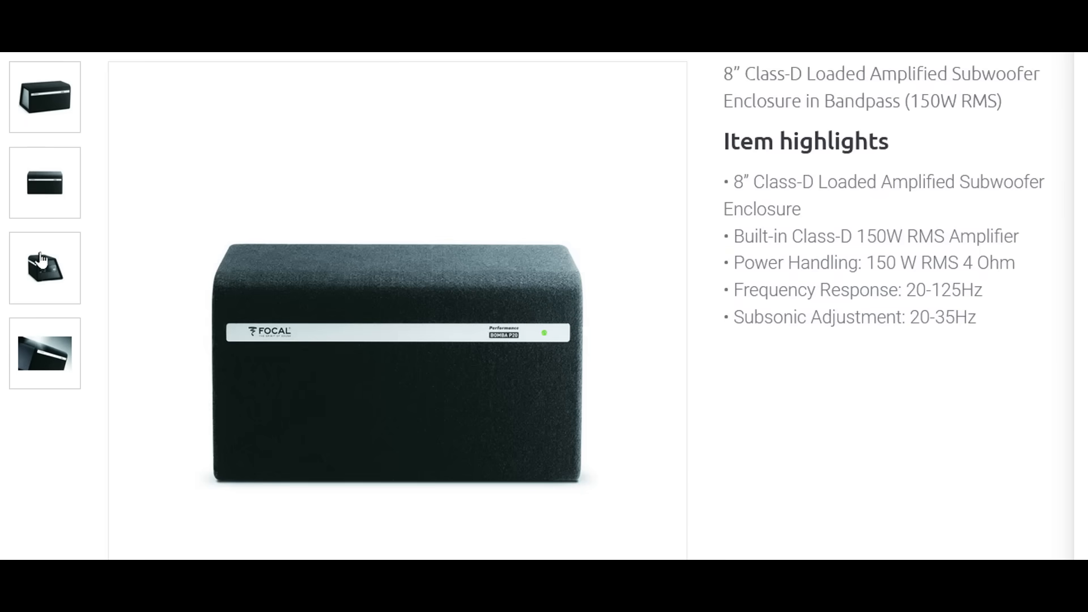
click(44, 353)
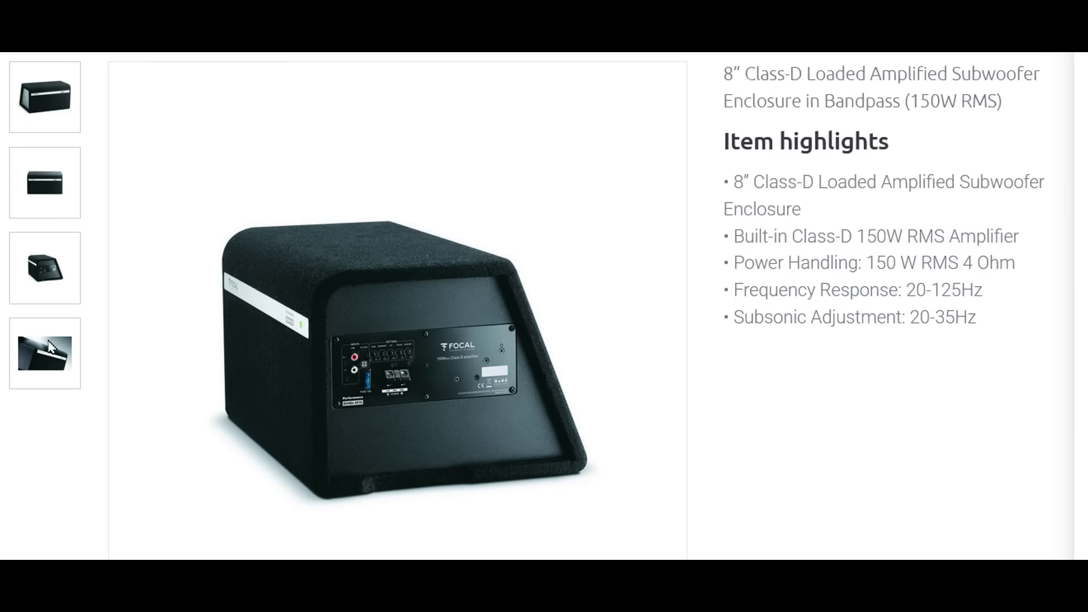
click(44, 353)
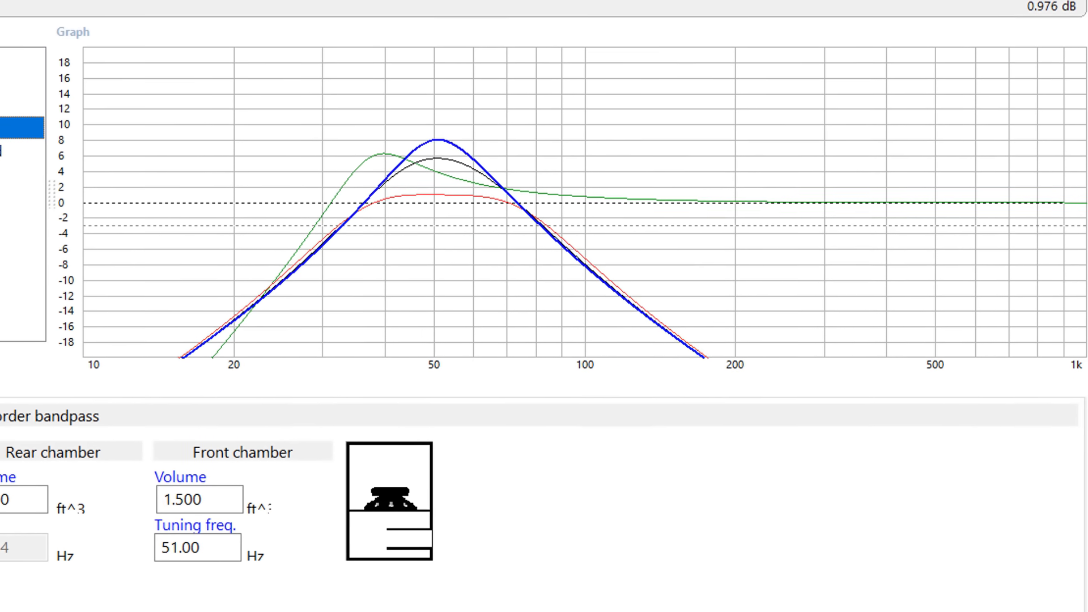
Enter 1.000 in a bandpass chamber field so the WinISD graph updates.
text(1.000)
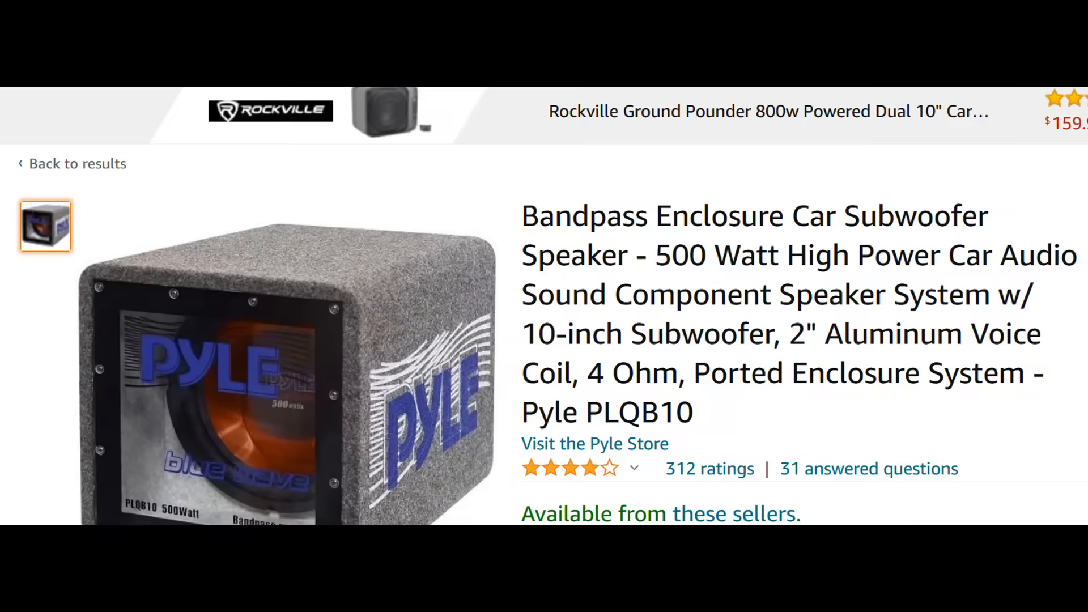
Scroll down to the Pyle PLQB10 specifications and About this item list.
scroll(down, 3)
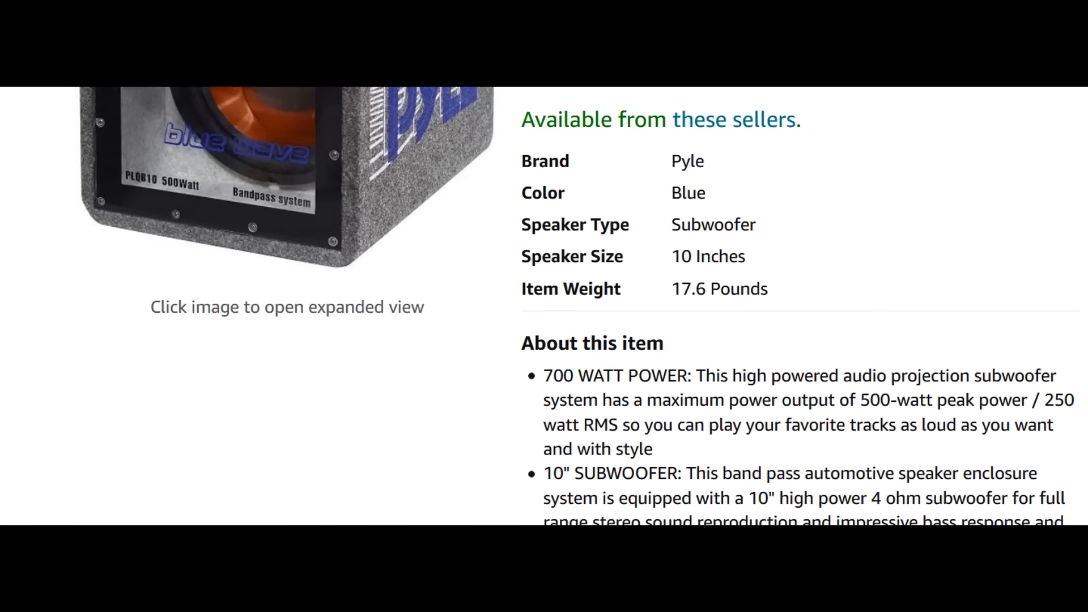
scroll(down, 3)
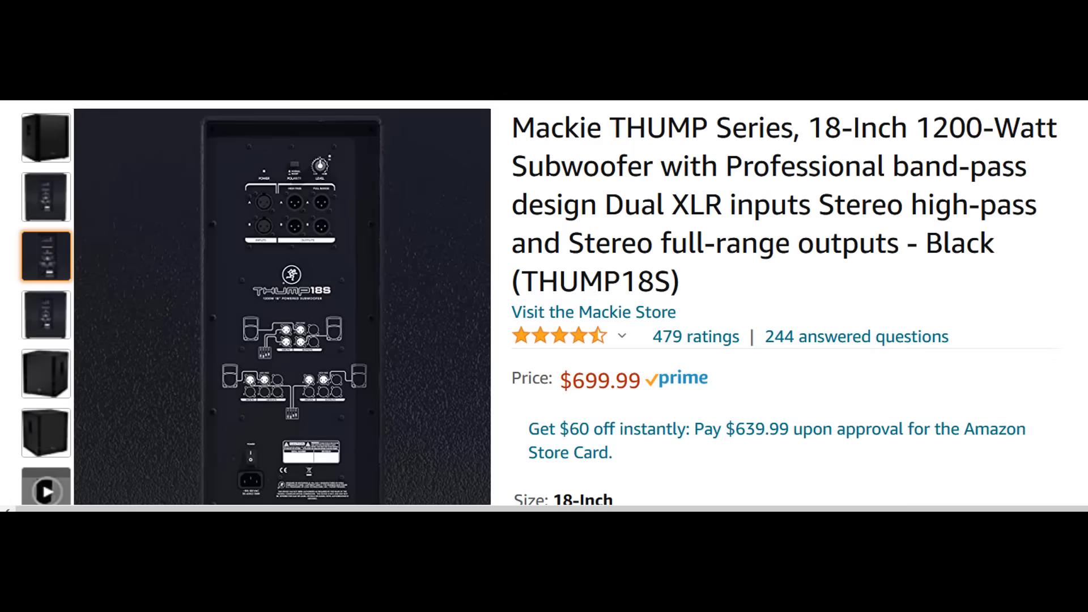
View the Mackie THUMP18S rear input panel and side cabinet photos.
drag(514, 126, 965, 166)
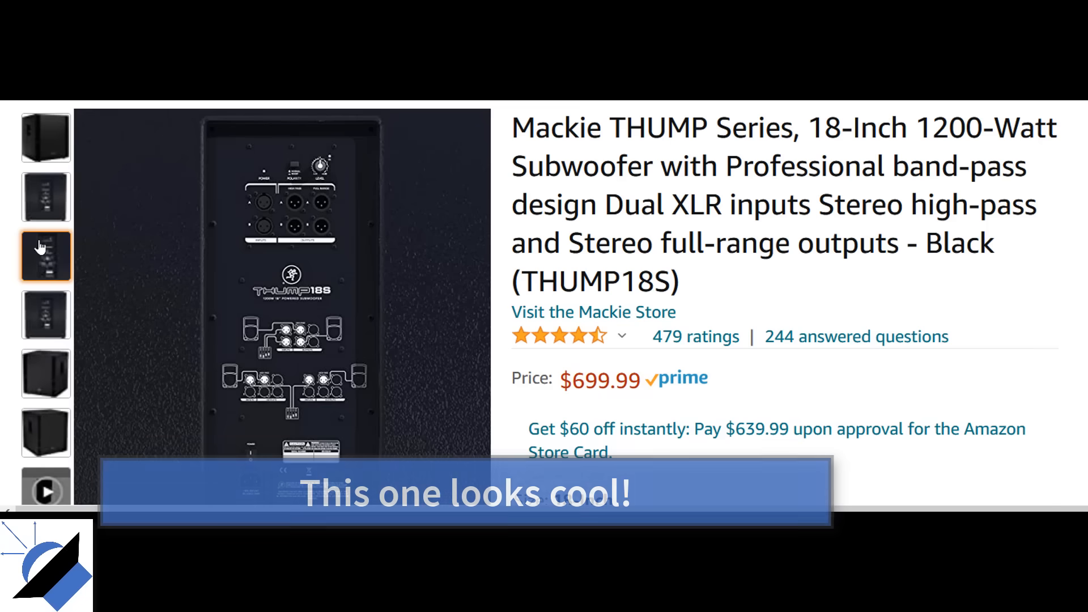
click(45, 431)
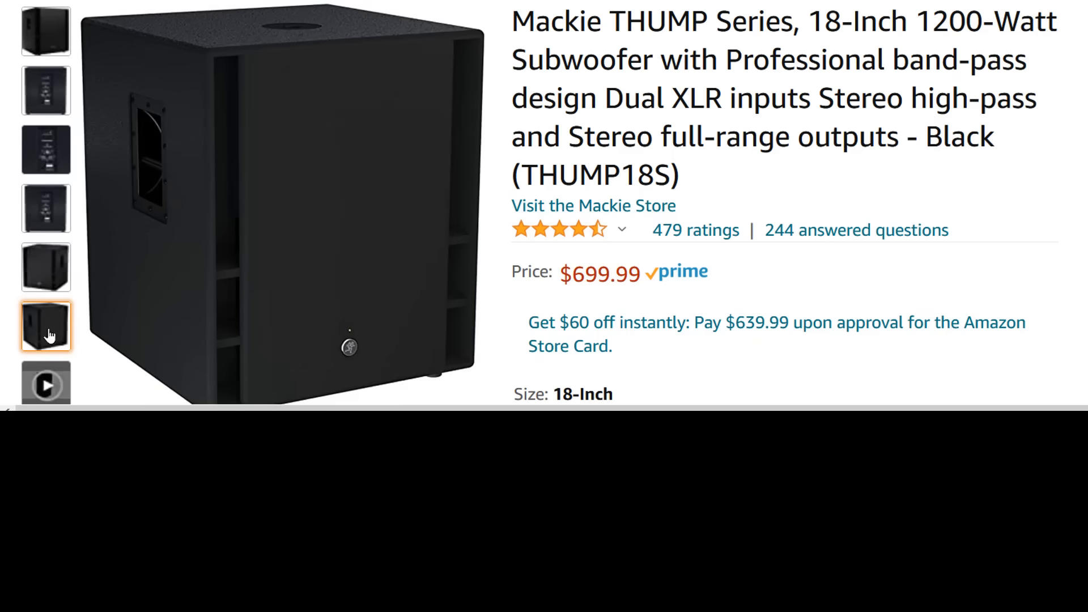
click(46, 315)
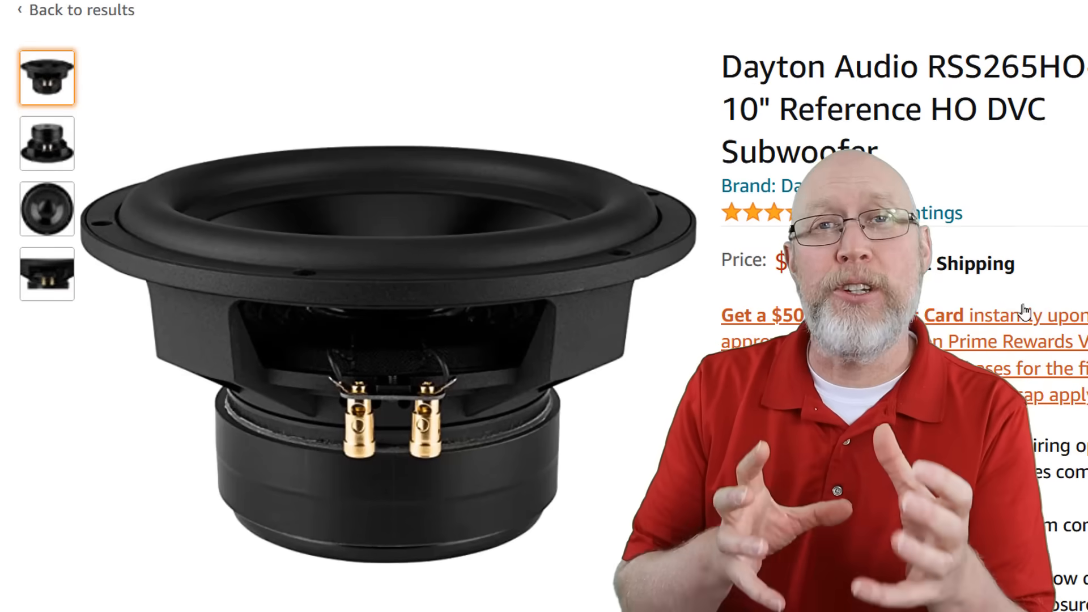
View the Dayton RSS265HO rear, terminal close-up, then first product photo.
click(46, 140)
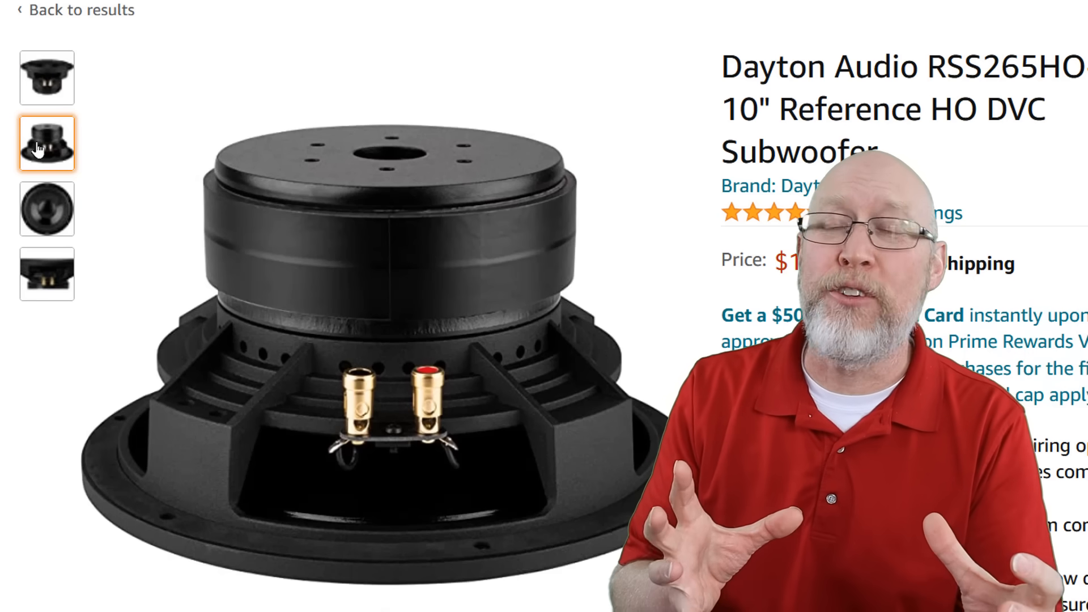
click(47, 273)
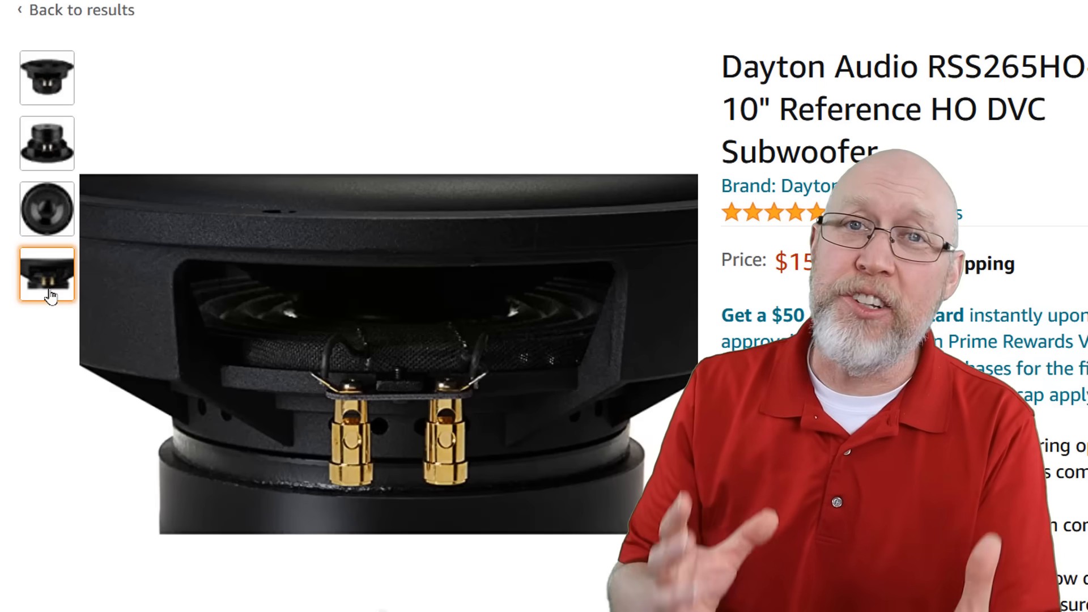
click(46, 140)
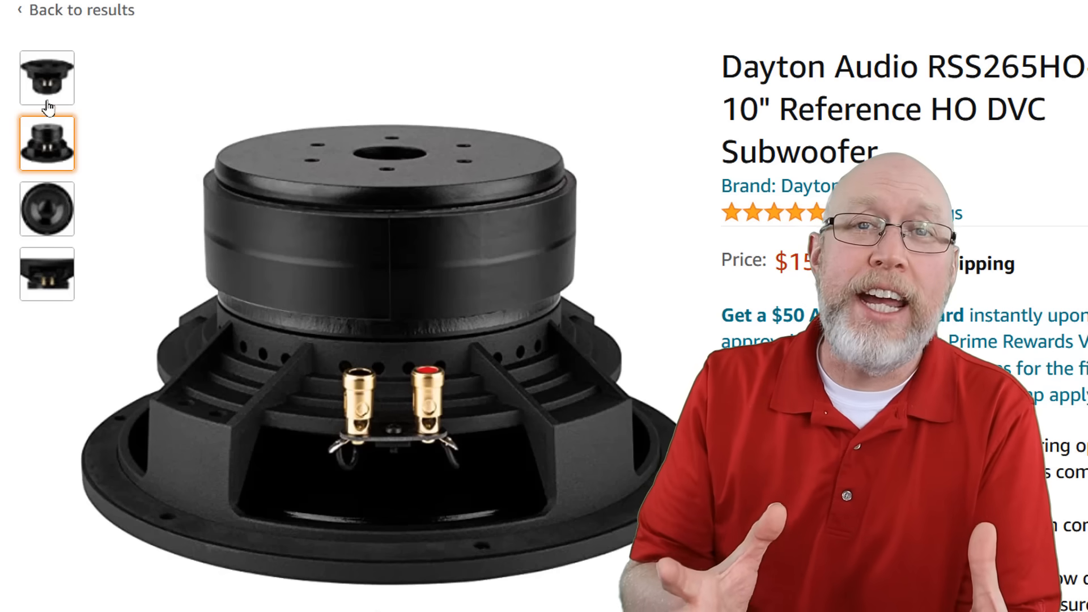
click(48, 78)
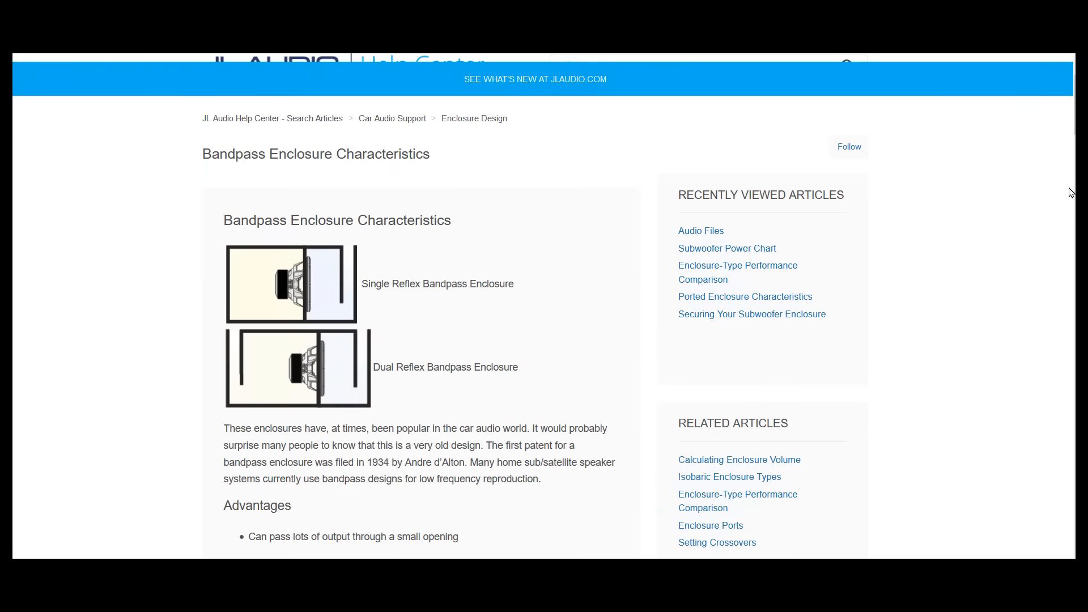
mouse_move(1074, 108)
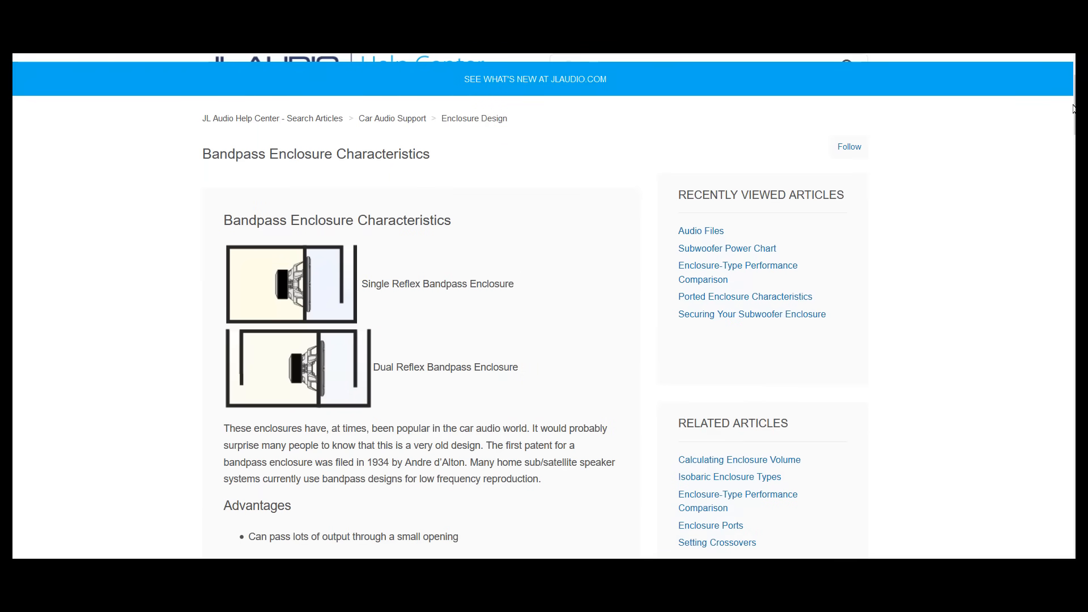
Scroll the JL Audio bandpass article down past the Advantages section.
scroll(down, 3)
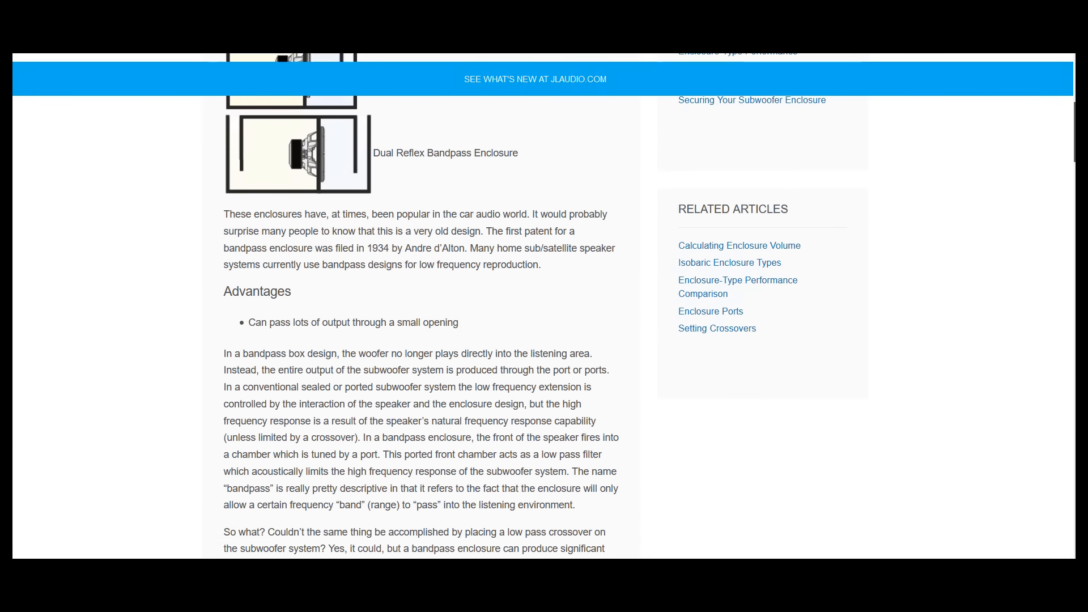
scroll(down, 3)
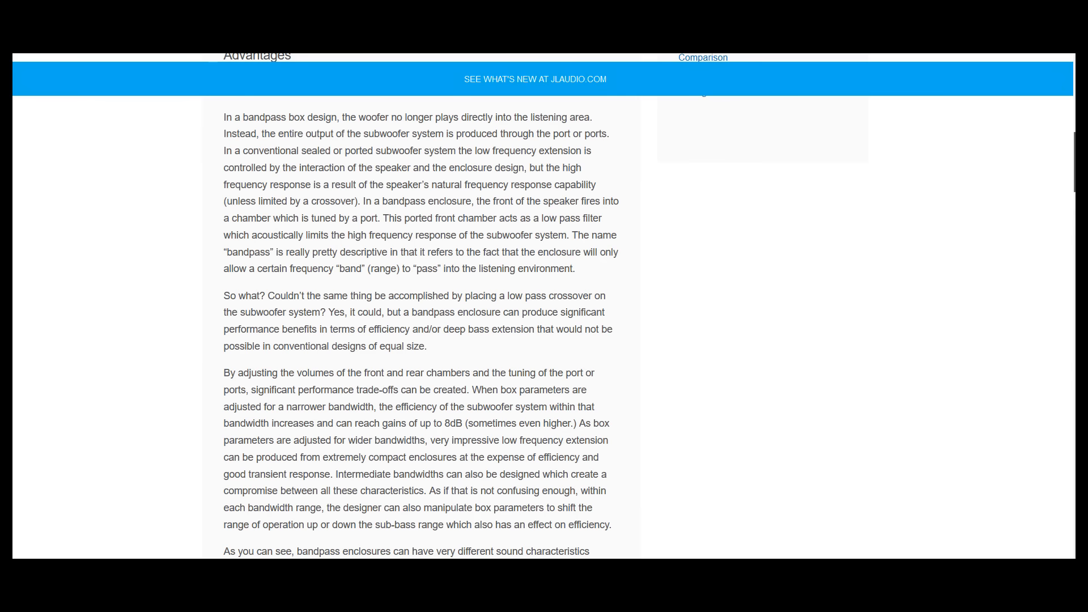
scroll(down, 3)
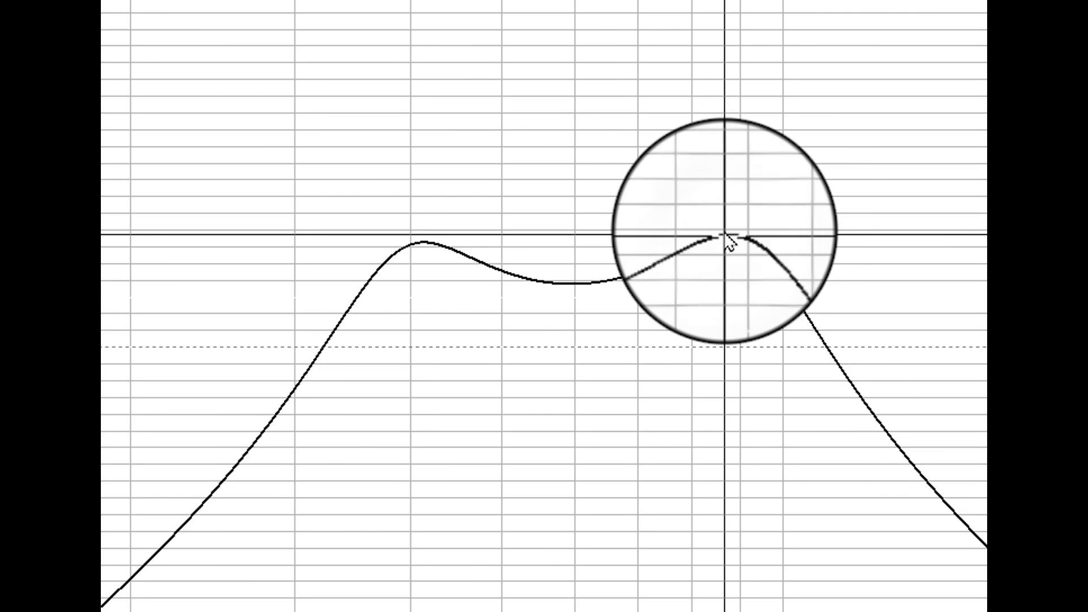
Drag the crosshair onto the right-hand peak of the bandpass response curve.
drag(724, 243, 441, 399)
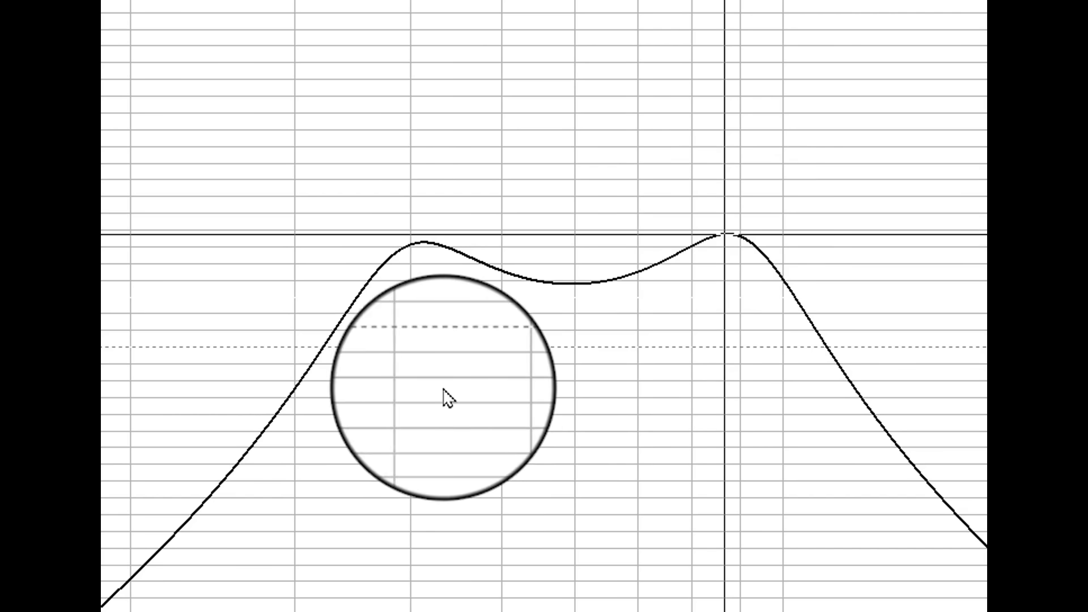